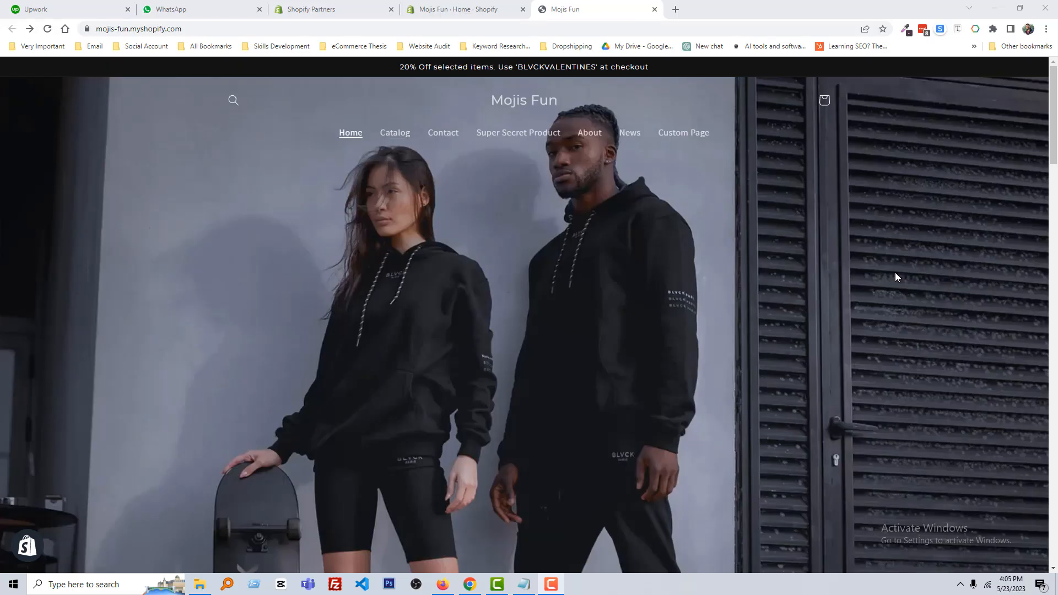
mouse_move(881, 223)
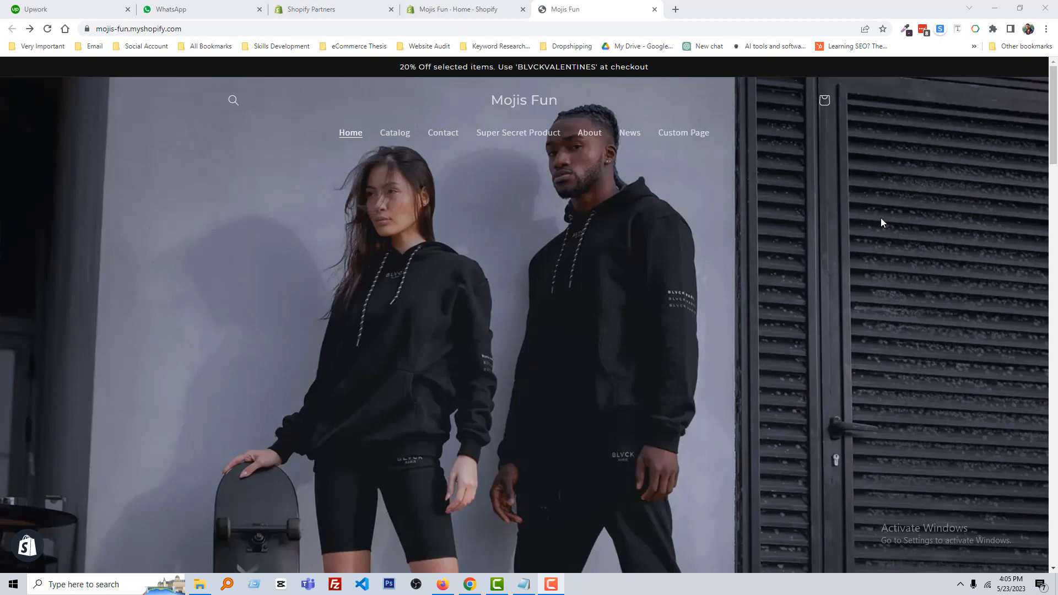
Step: Scroll the storefront home page down to the Just Dropped collection with the Example T-Shirt
scroll(down, 3)
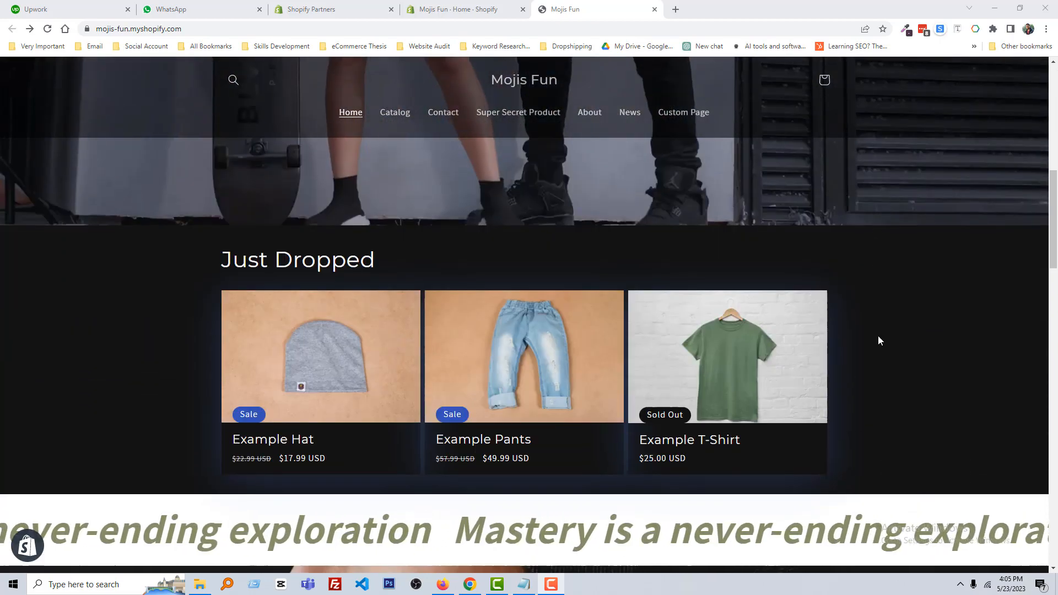
mouse_move(695, 423)
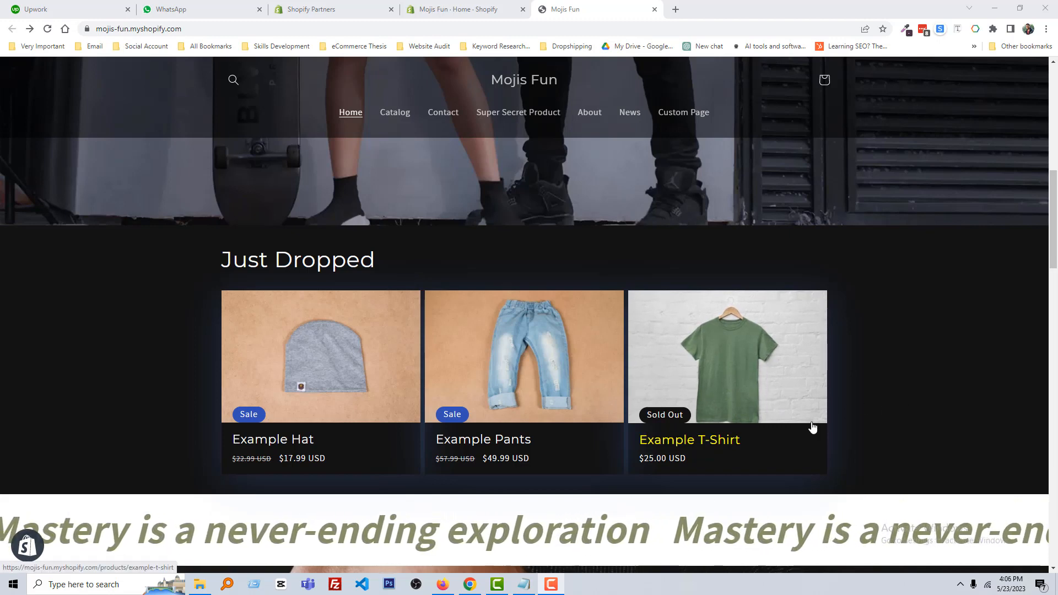
mouse_move(722, 403)
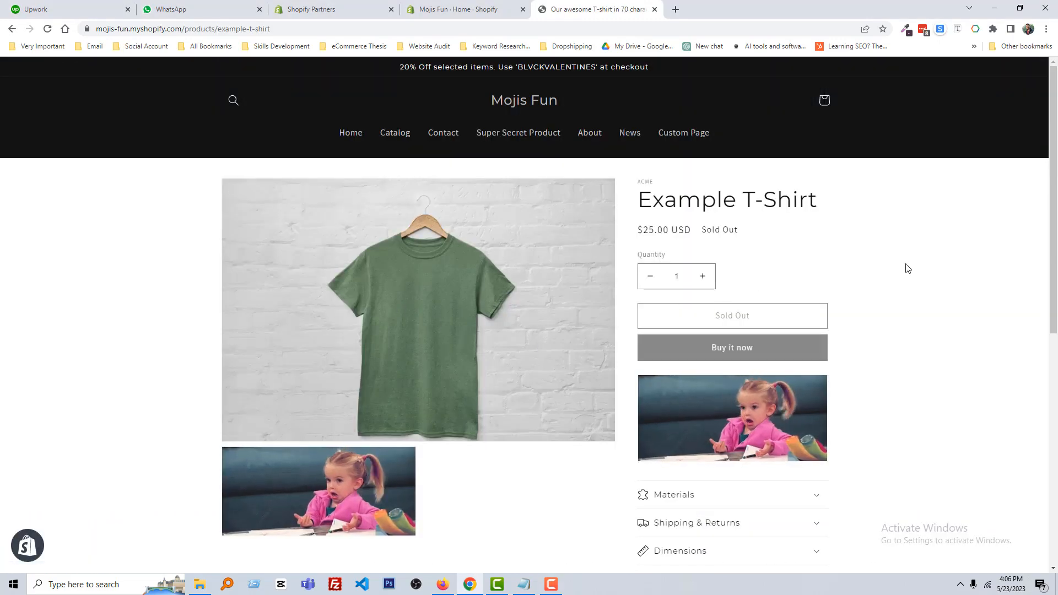
mouse_move(731, 316)
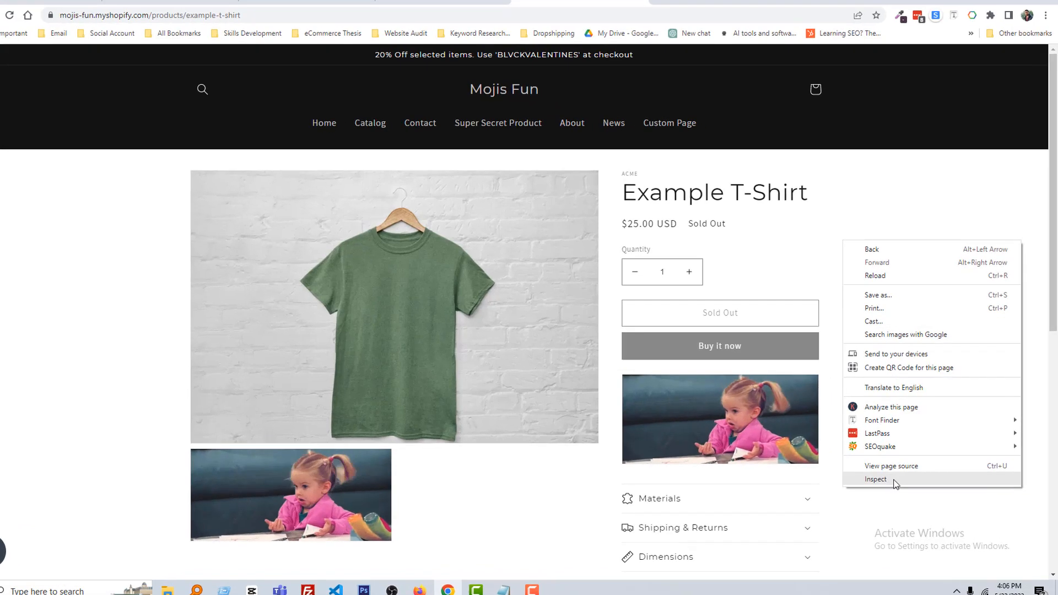
Step: Inspect the Sold Out span, give the .button:disabled rule color: red, and copy the rule
click(874, 479)
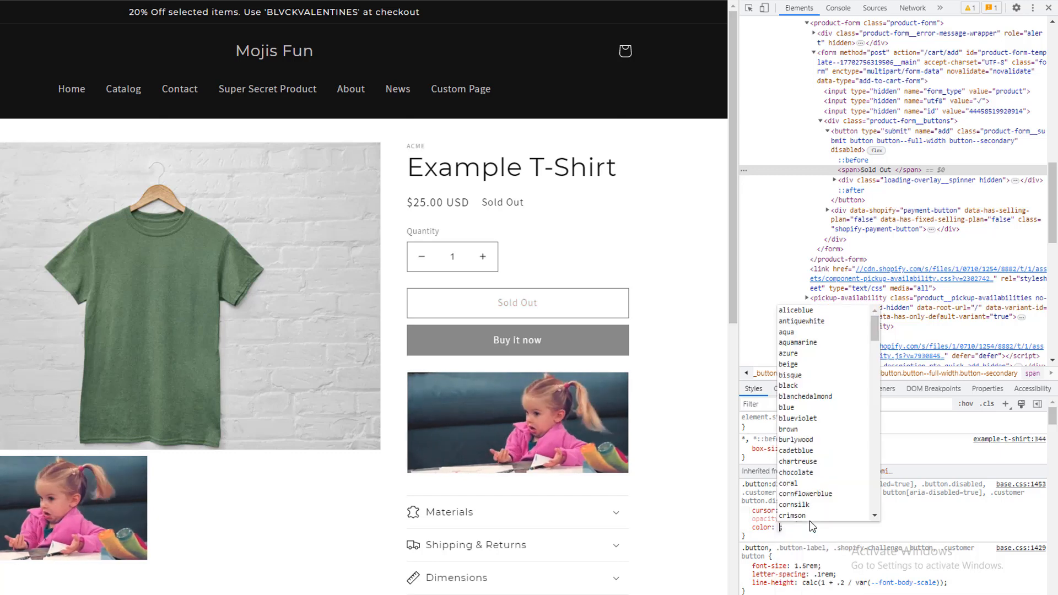
text(green)
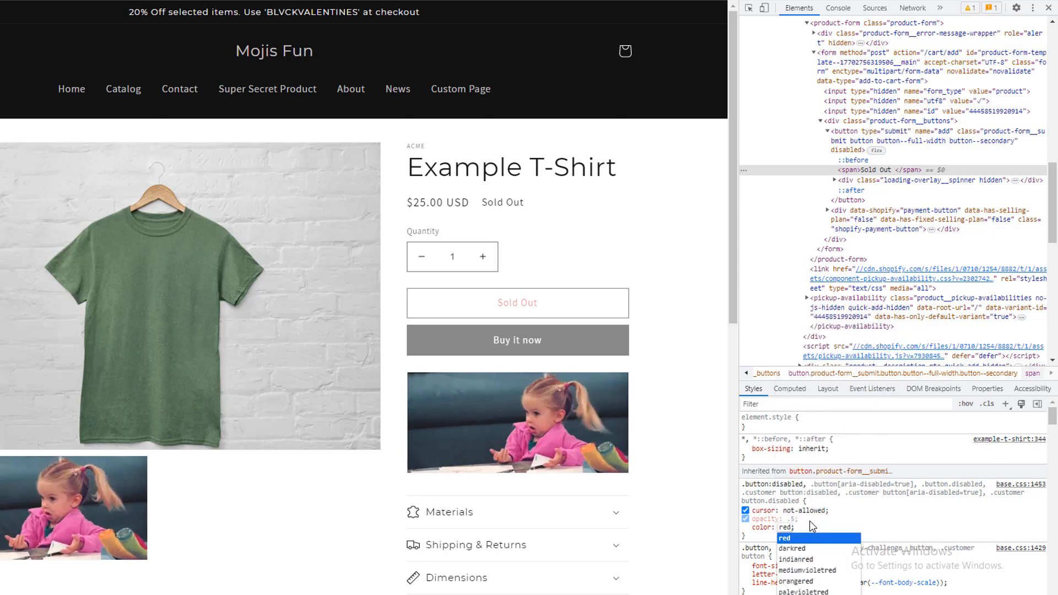
click(784, 538)
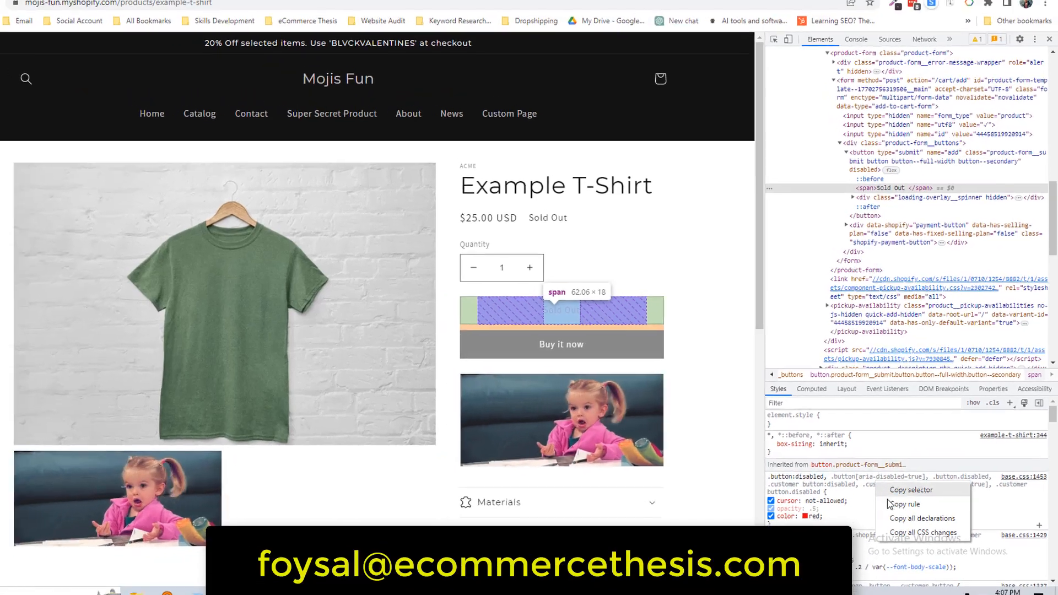
click(452, 9)
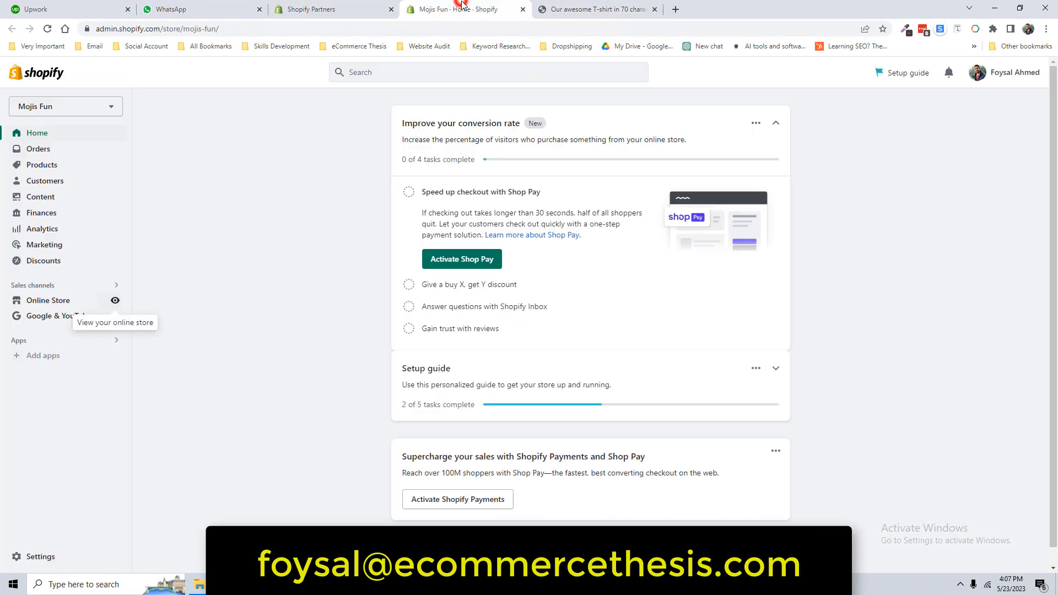
mouse_move(73, 308)
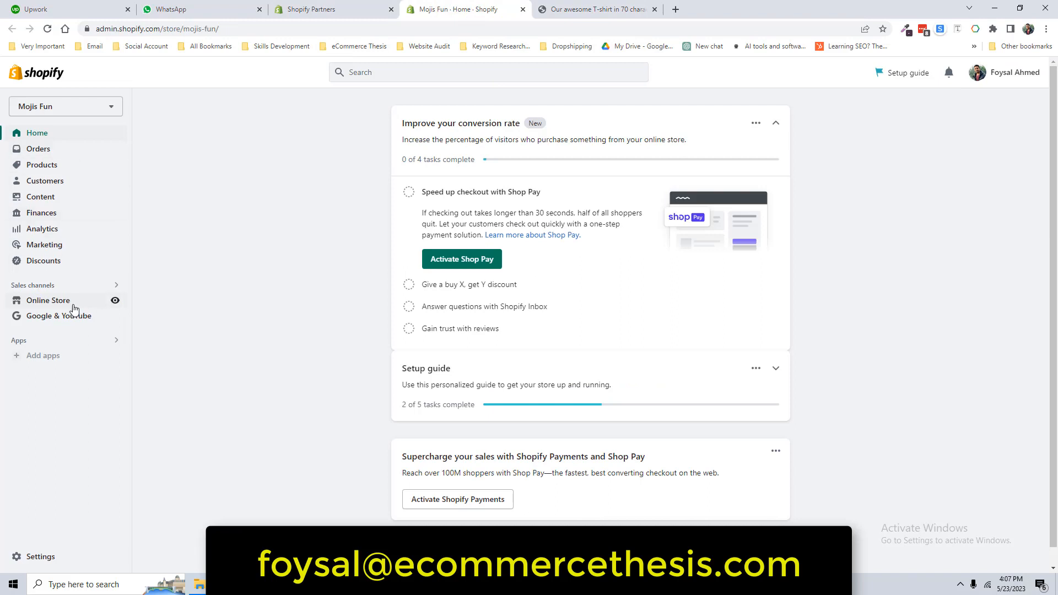
Step: From Online Store themes, choose Edit code on the current Dawn theme
click(48, 300)
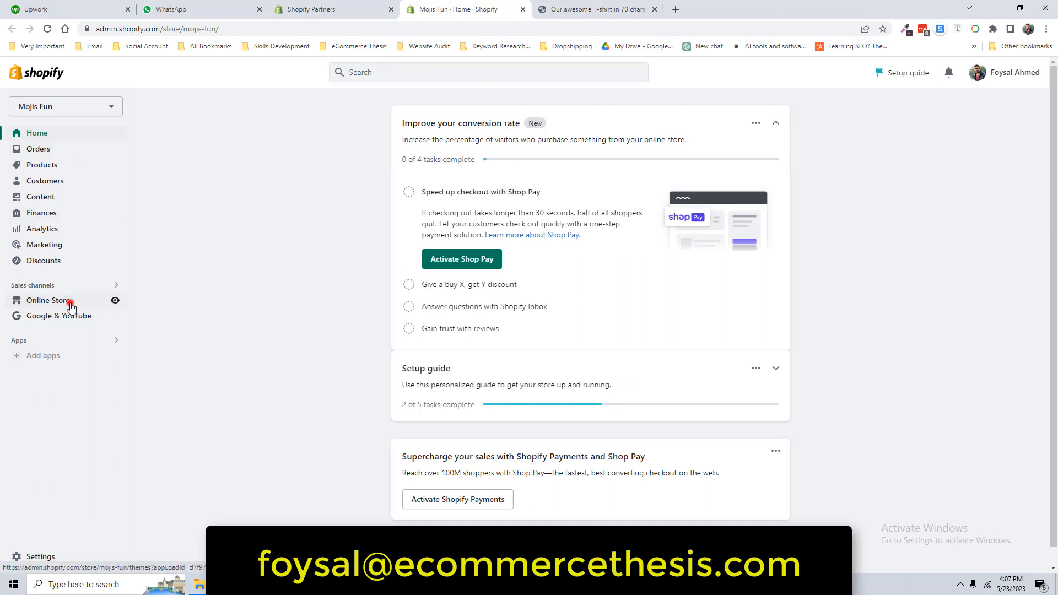
click(47, 299)
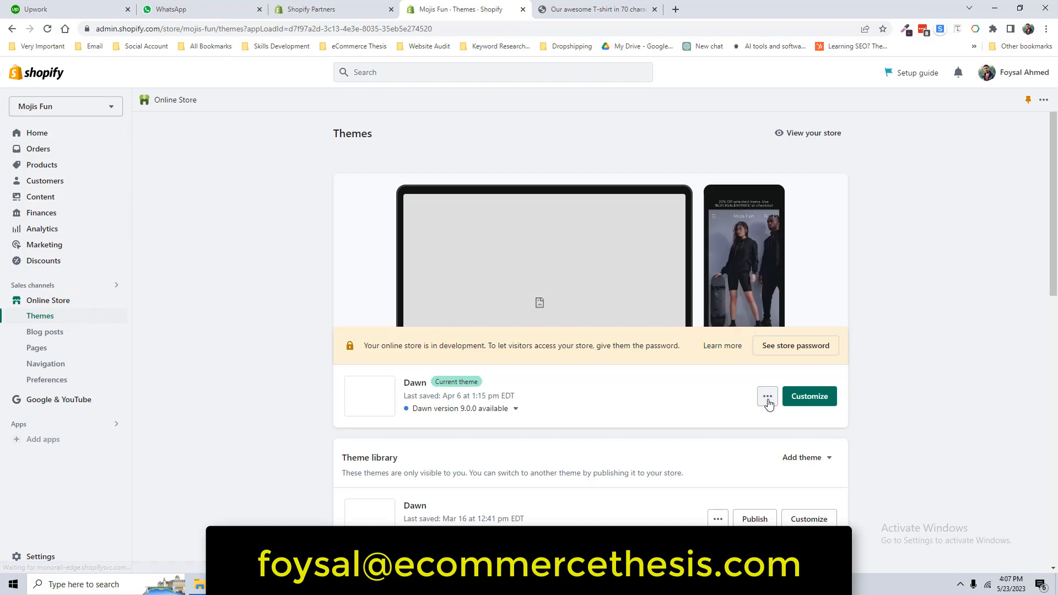
click(766, 395)
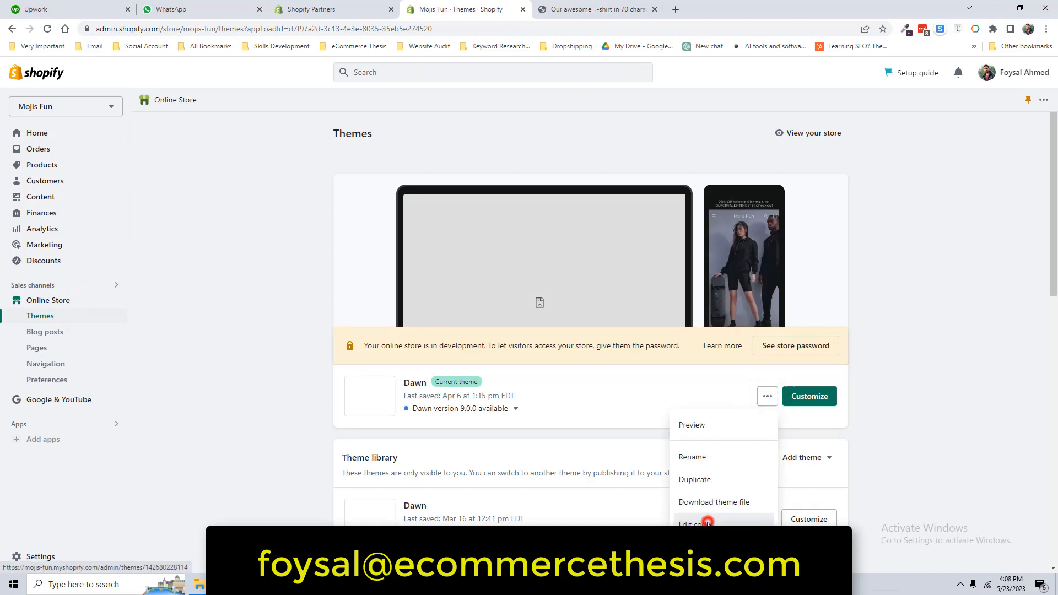
click(695, 525)
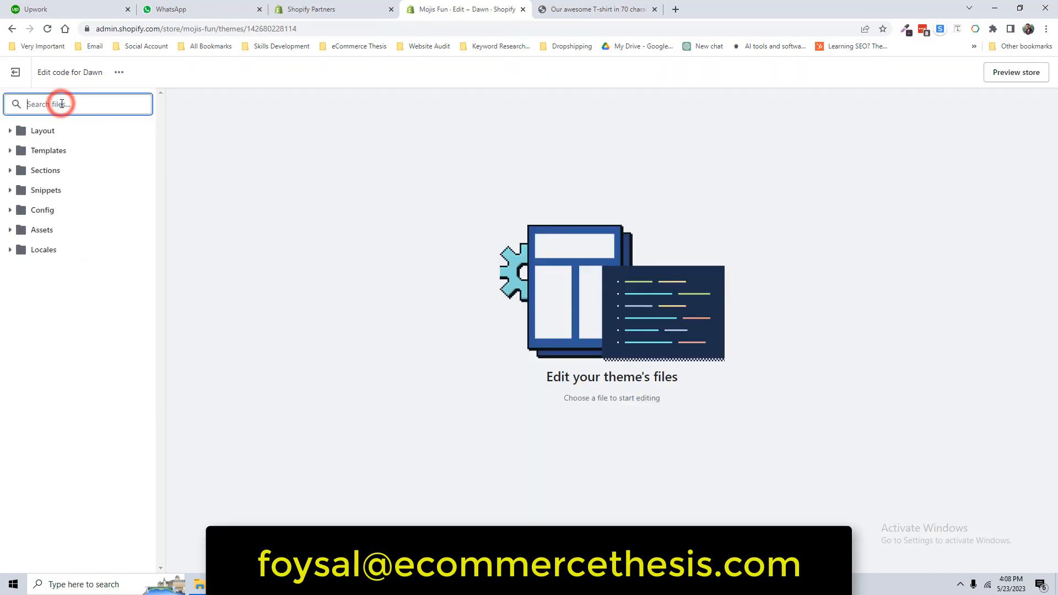
Step: Search the theme files for css, load base.css, and locate its .button:disabled rule
text(css)
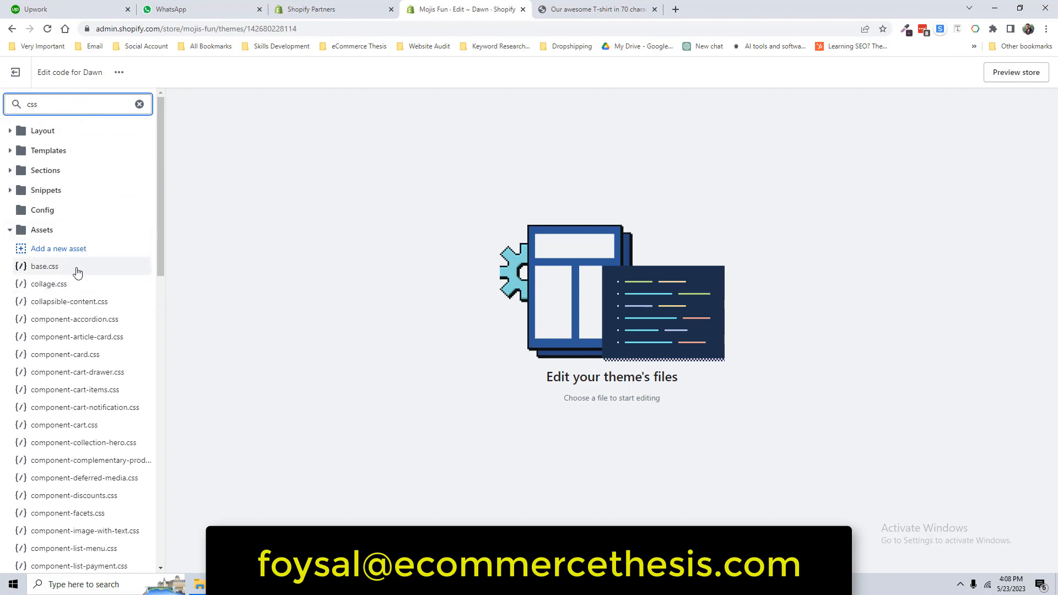
click(44, 265)
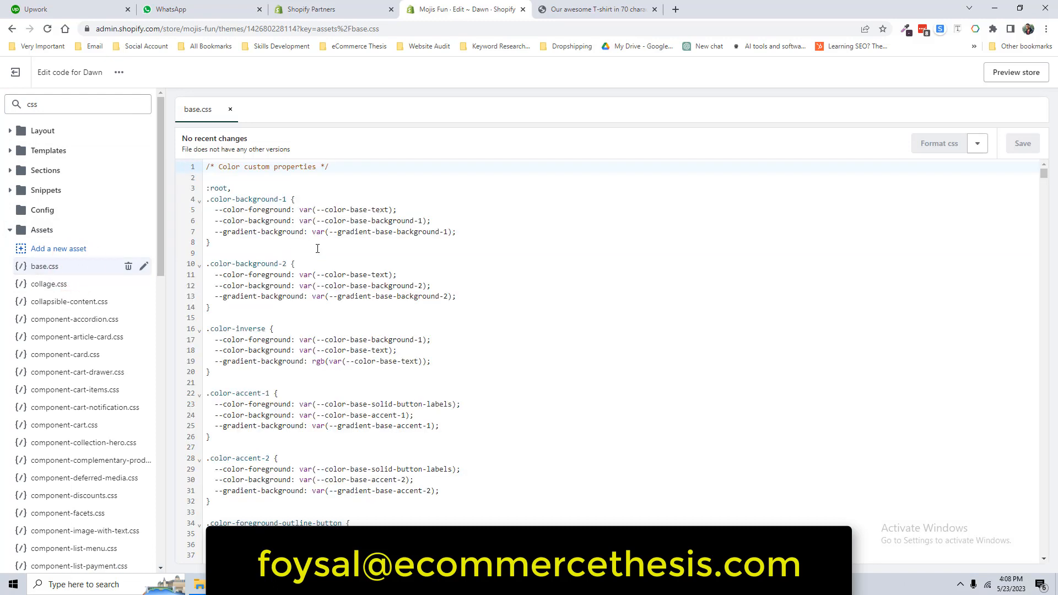
click(398, 274)
text(.button:disabled)
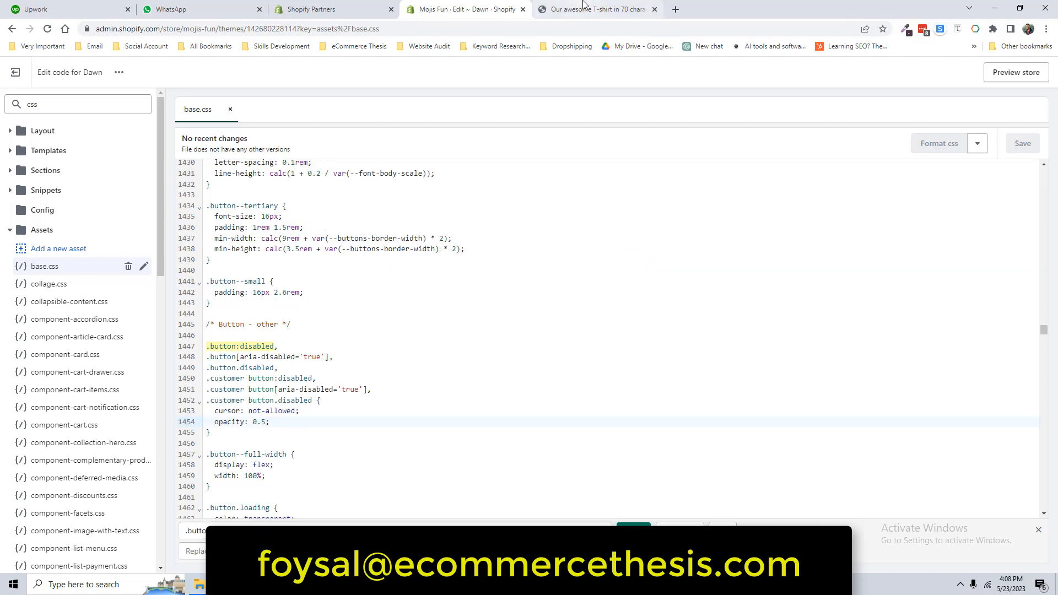
Step: Give .button:disabled color: red and opacity 1 in base.css, then save the file
click(594, 8)
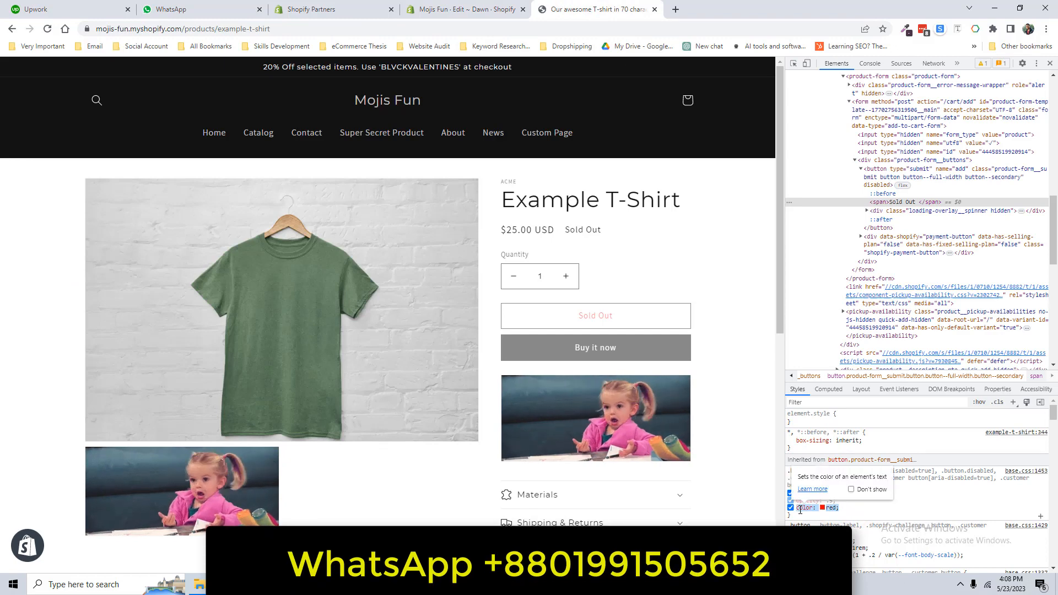
click(463, 10)
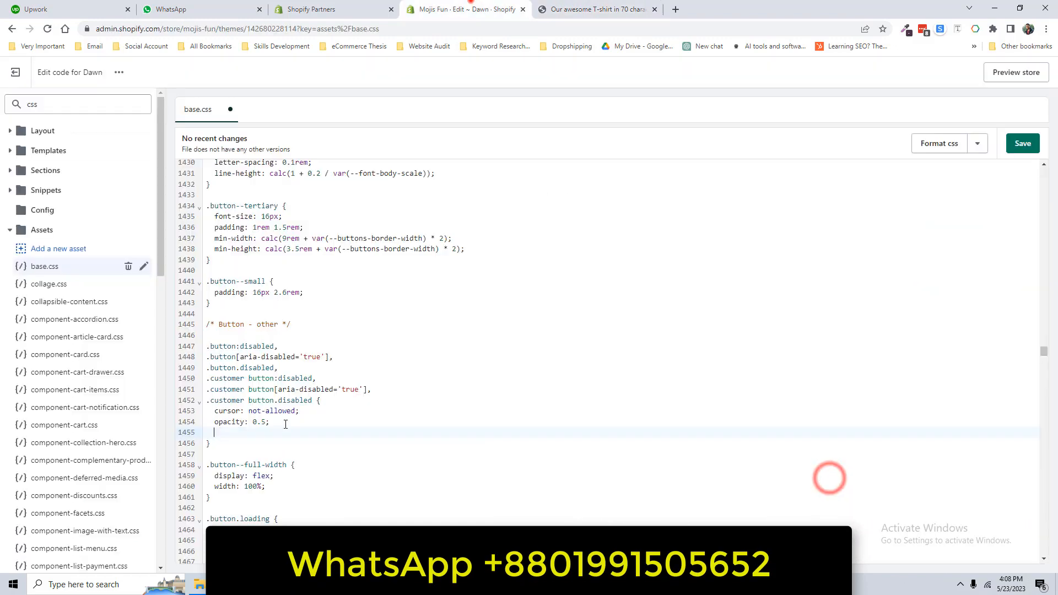
text(color: red;)
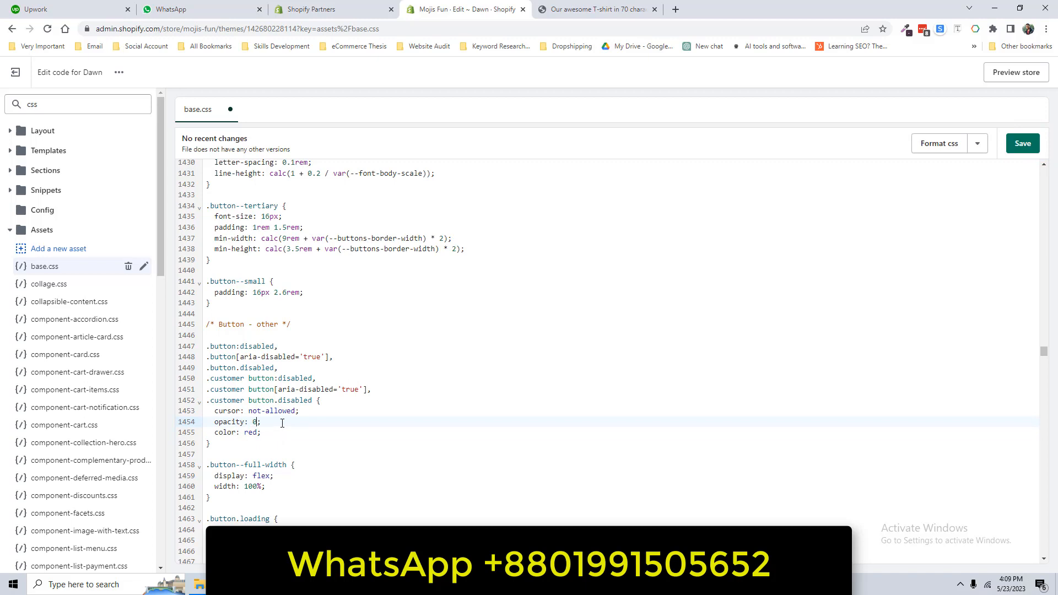
text(1)
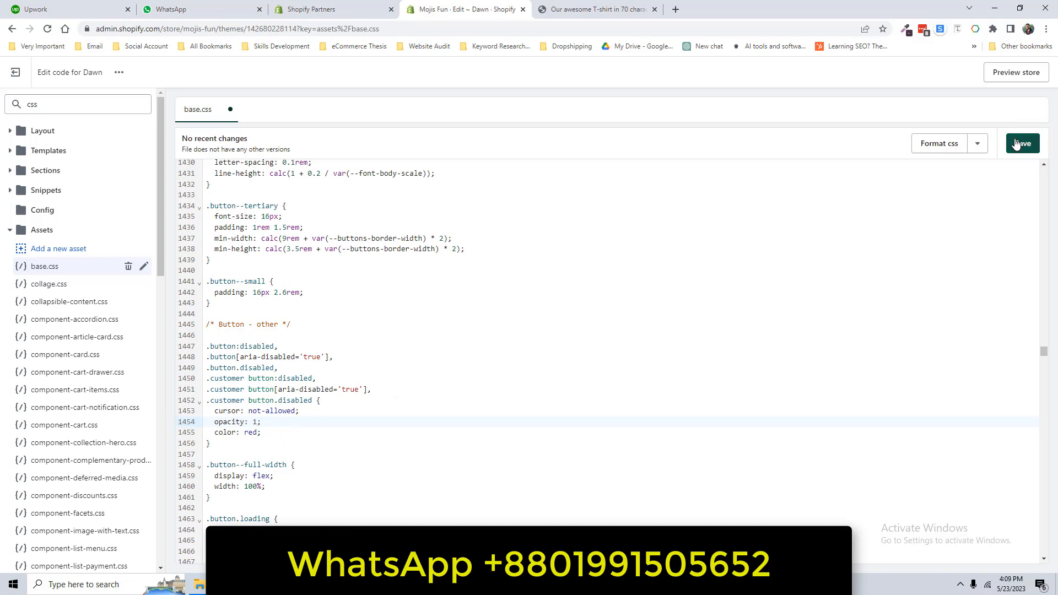
click(596, 9)
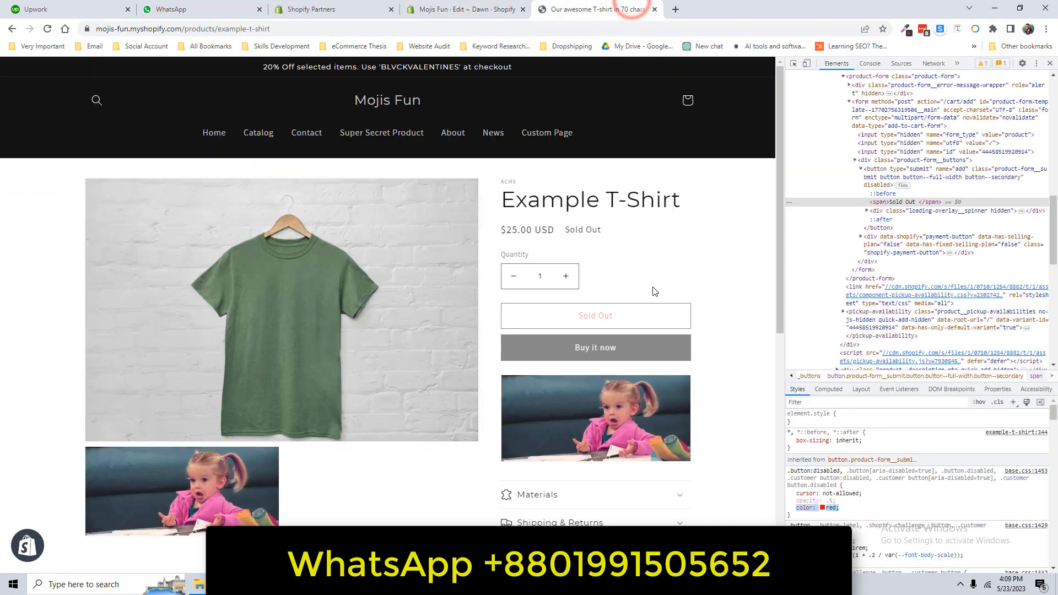